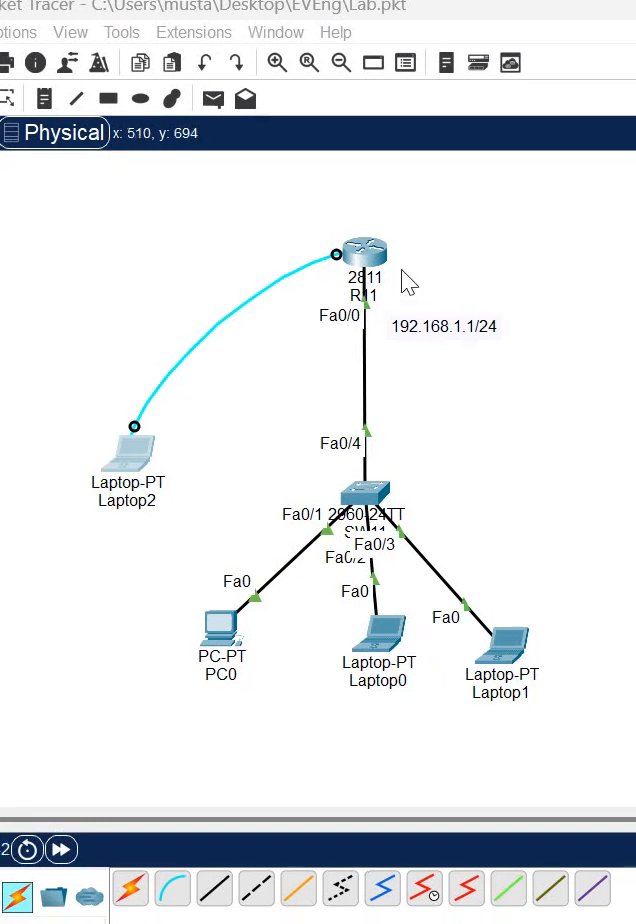
{"action": "mouse_move", "coordinate": [398, 340]}
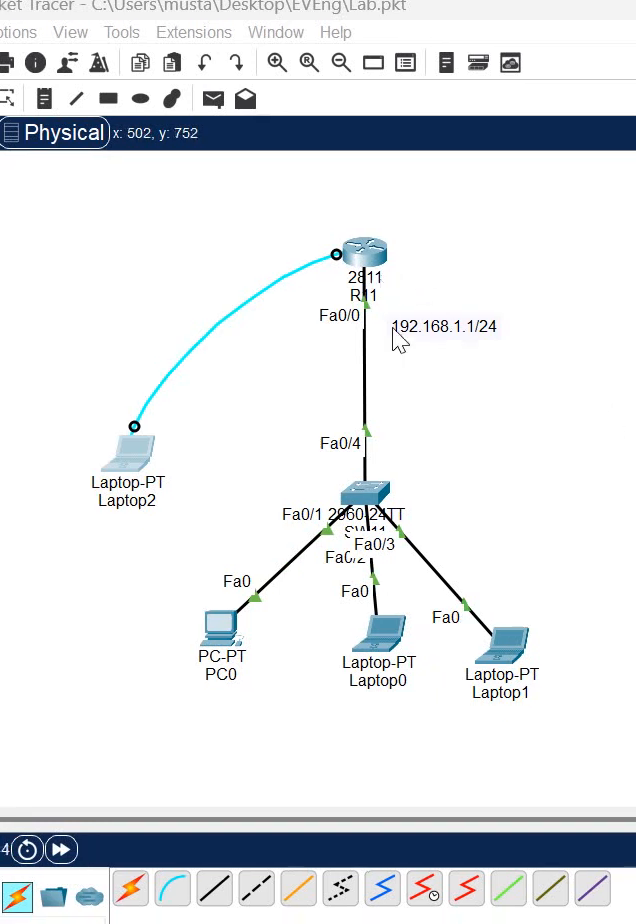
{"action": "mouse_move", "coordinate": [421, 352]}
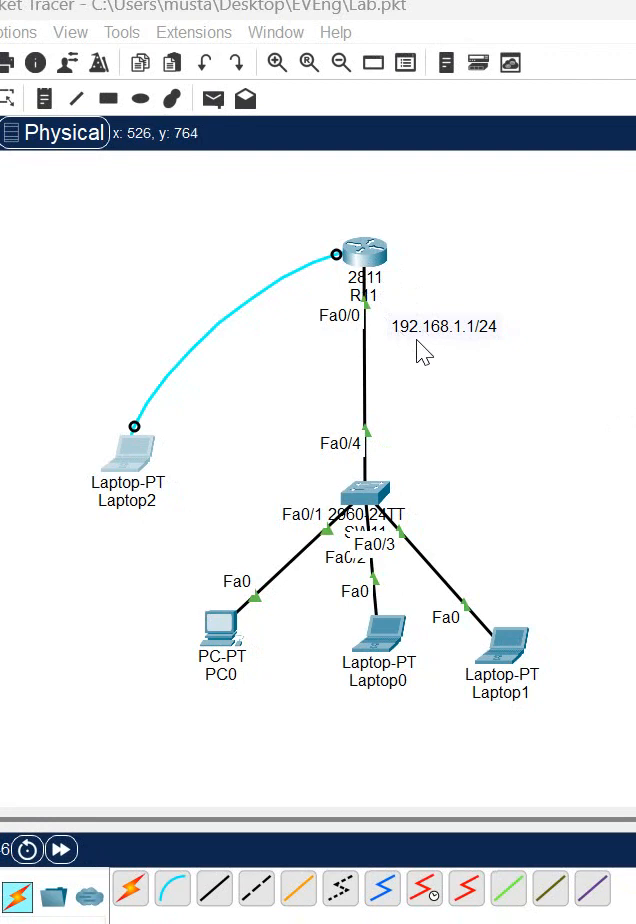
{"action": "mouse_move", "coordinate": [222, 410]}
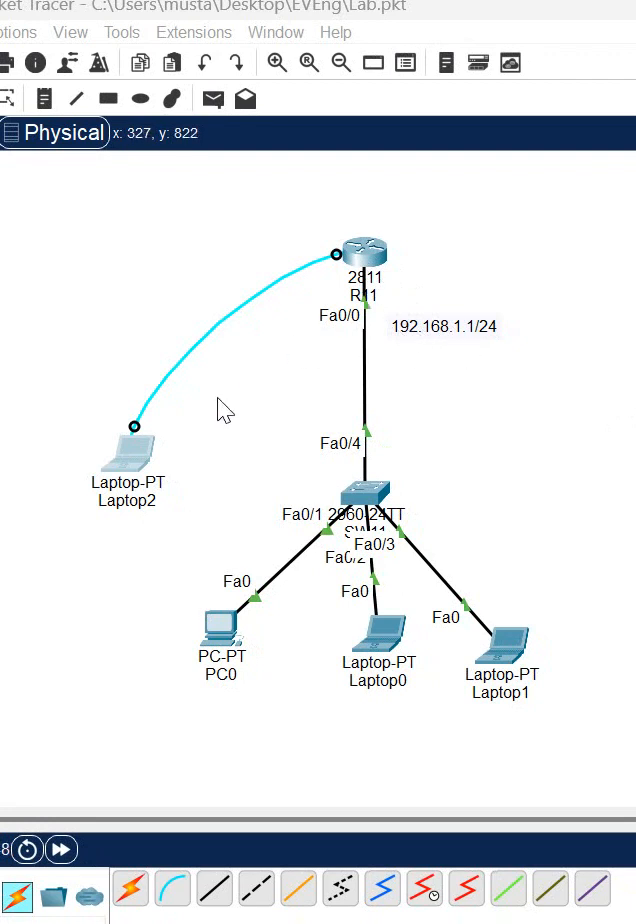
{"action": "mouse_move", "coordinate": [370, 305]}
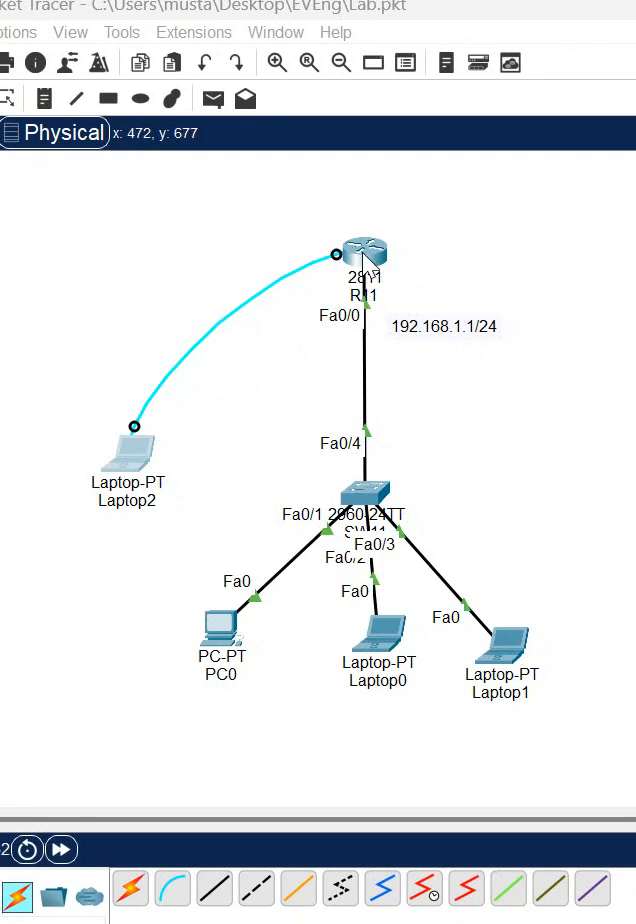
Check PC0's address settings, then open Laptop2's console session to router R1.
{"action": "double_click", "coordinate": [222, 627]}
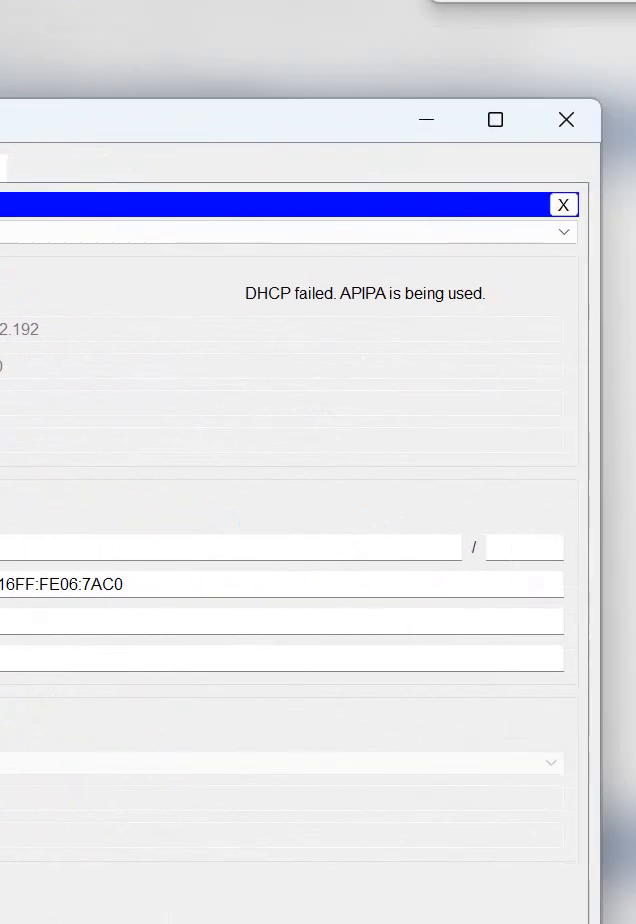
{"action": "left_click", "coordinate": [564, 204]}
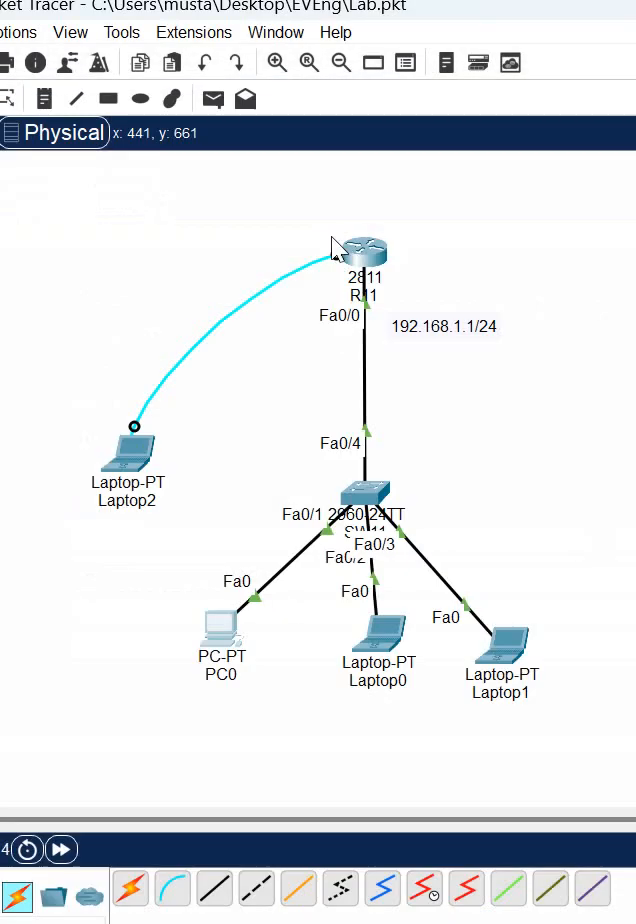
{"action": "left_click", "coordinate": [362, 250]}
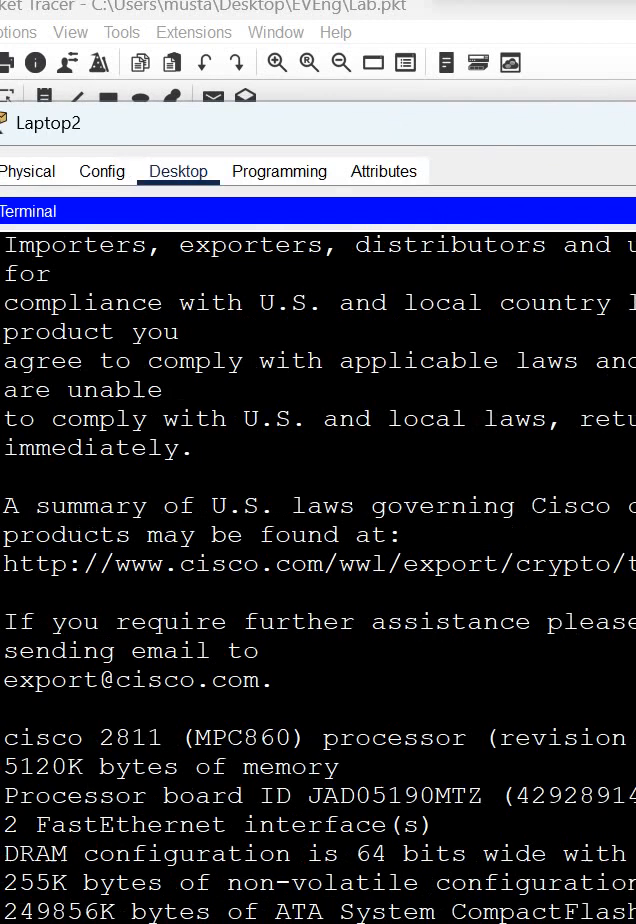
{"action": "scroll", "scroll_direction": "down", "scroll_amount": 3}
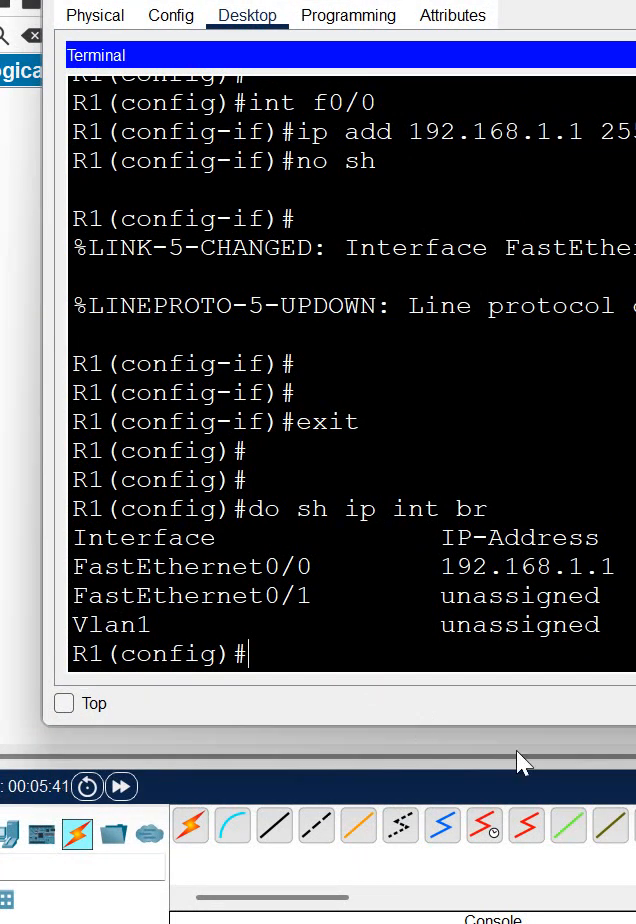
Define DHCP pool abc with network 192.168.1.0 255.255.255.0 and default-router 192.168.1.1.
{"action": "type", "text": "ip dh"}
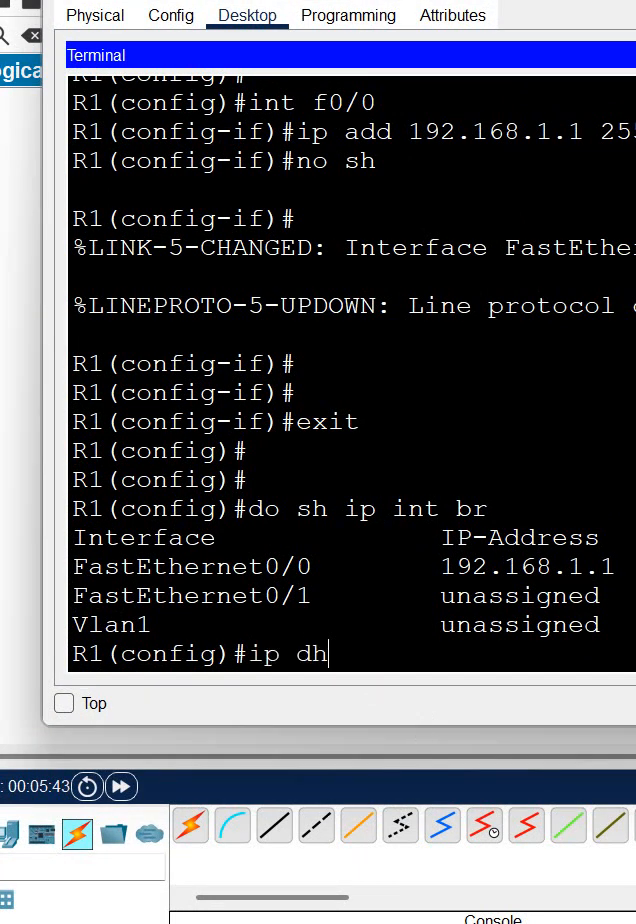
{"action": "type", "text": "cp pool abc"}
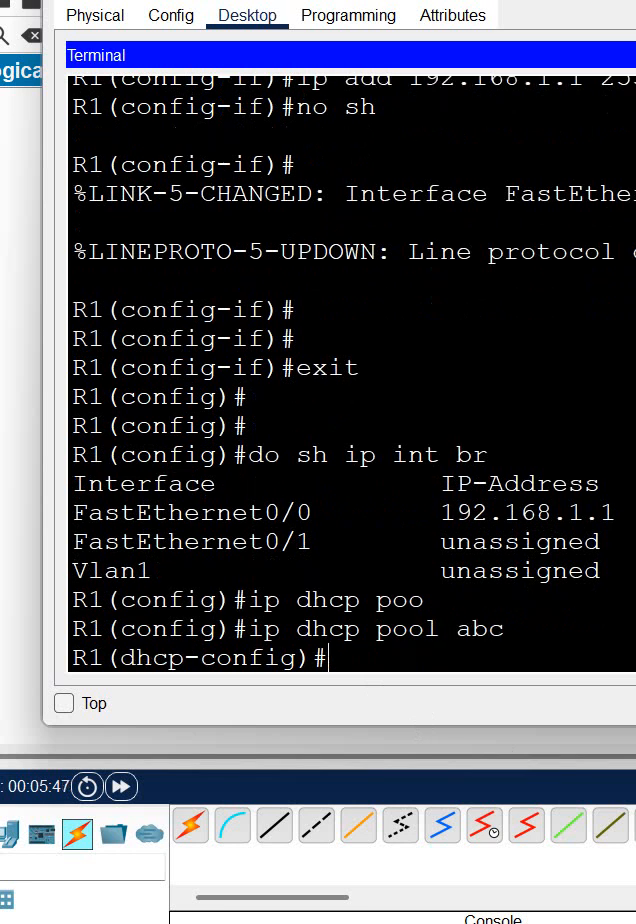
{"action": "type", "text": "network"}
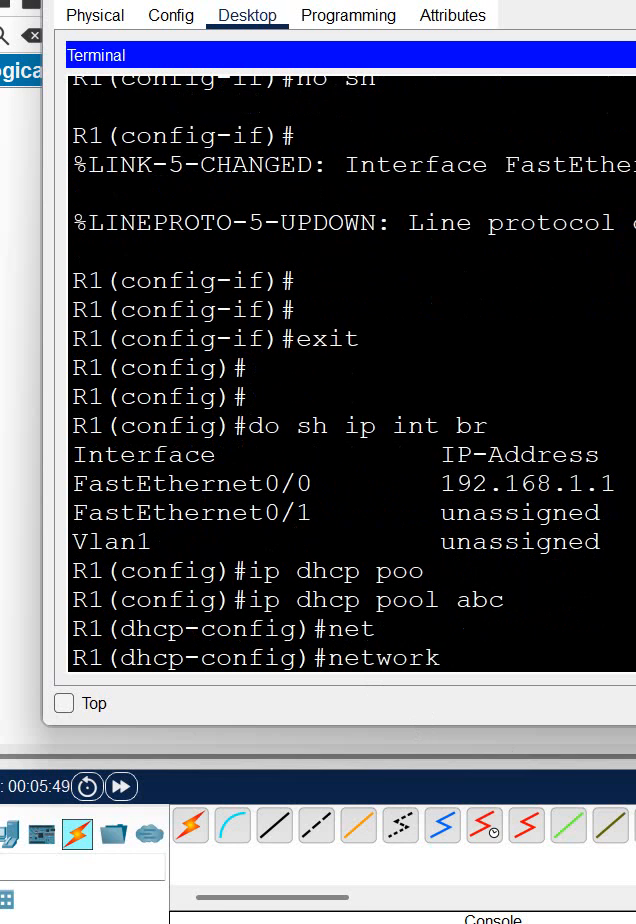
{"action": "type", "text": "92.168"}
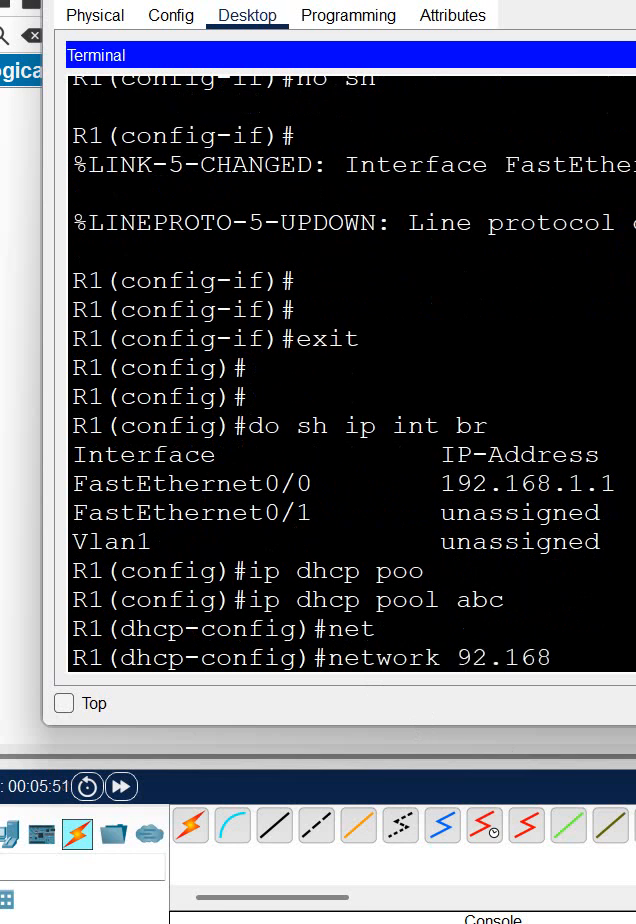
{"action": "type", "text": ".1.0"}
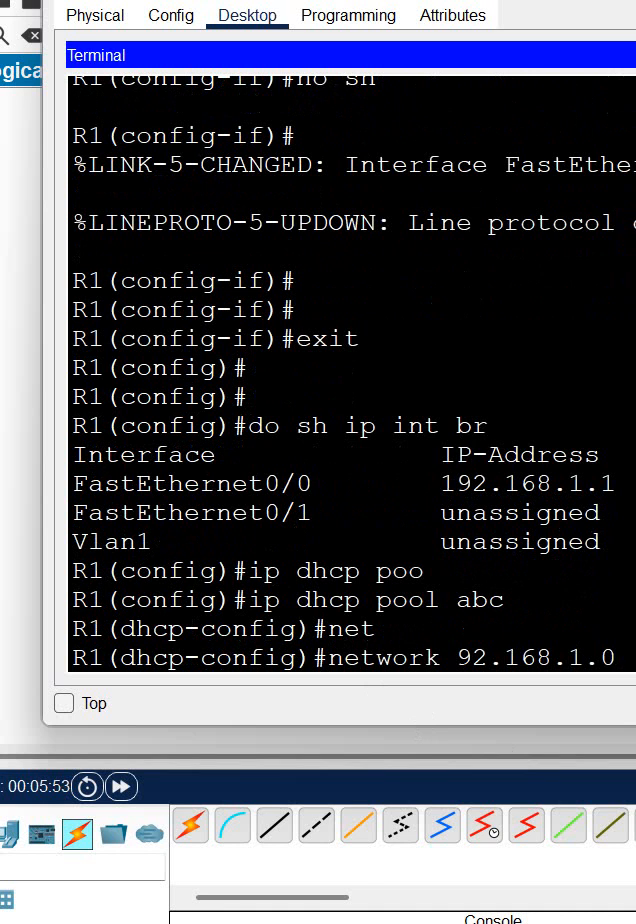
{"action": "mouse_move", "coordinate": [514, 543]}
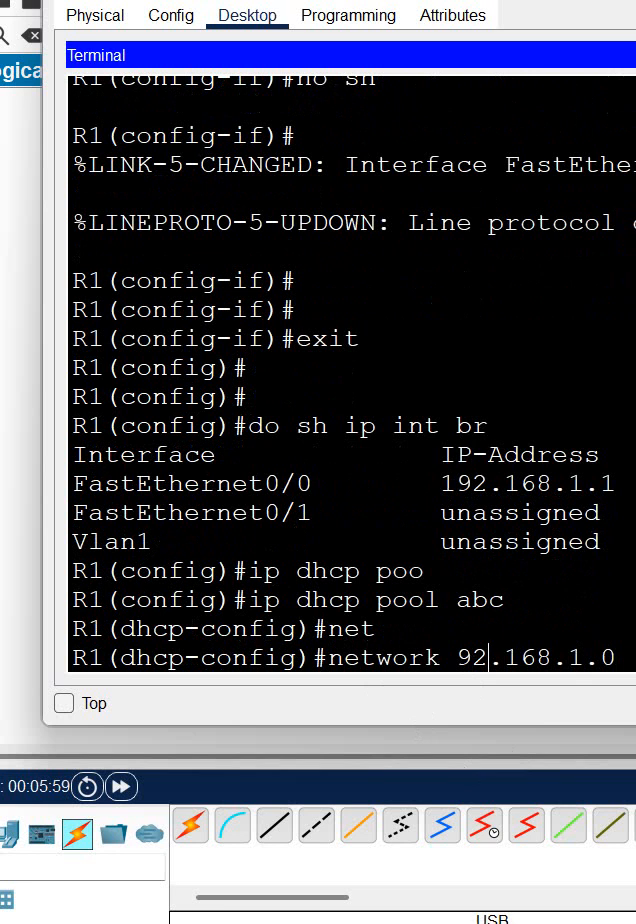
{"action": "type", "text": "1"}
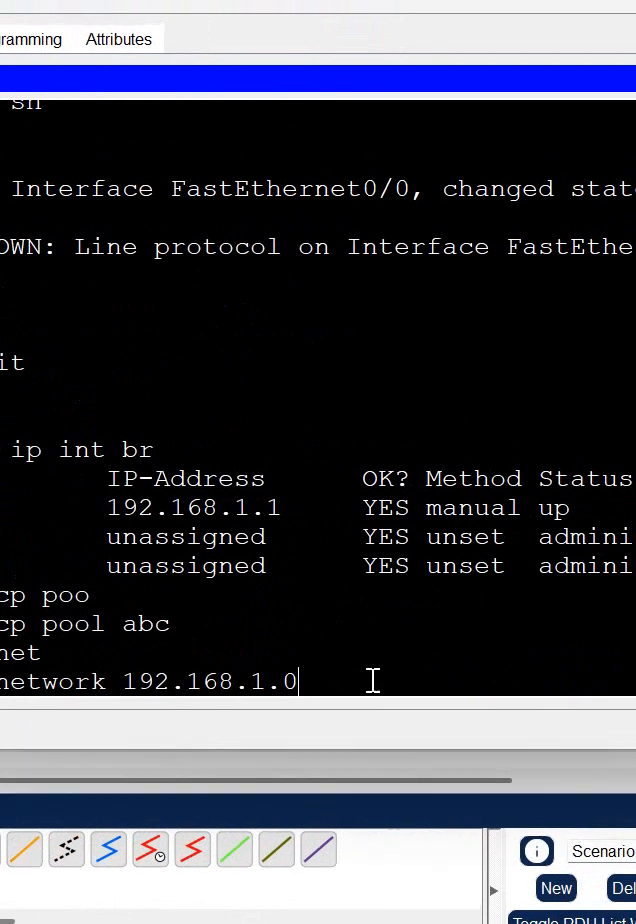
{"action": "type", "text": "255"}
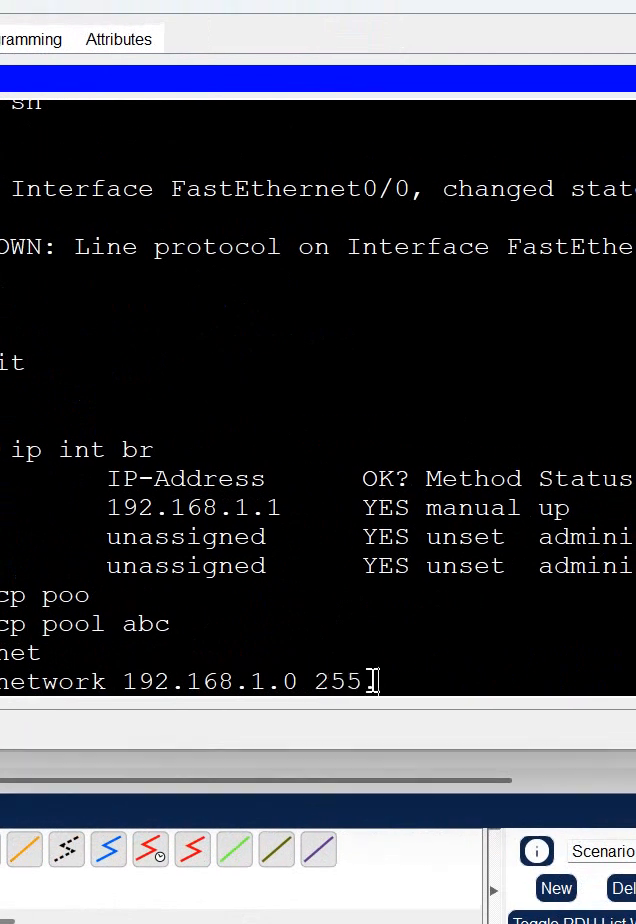
{"action": "type", "text": ".255.255.0"}
{"action": "type", "text": "default-router"}
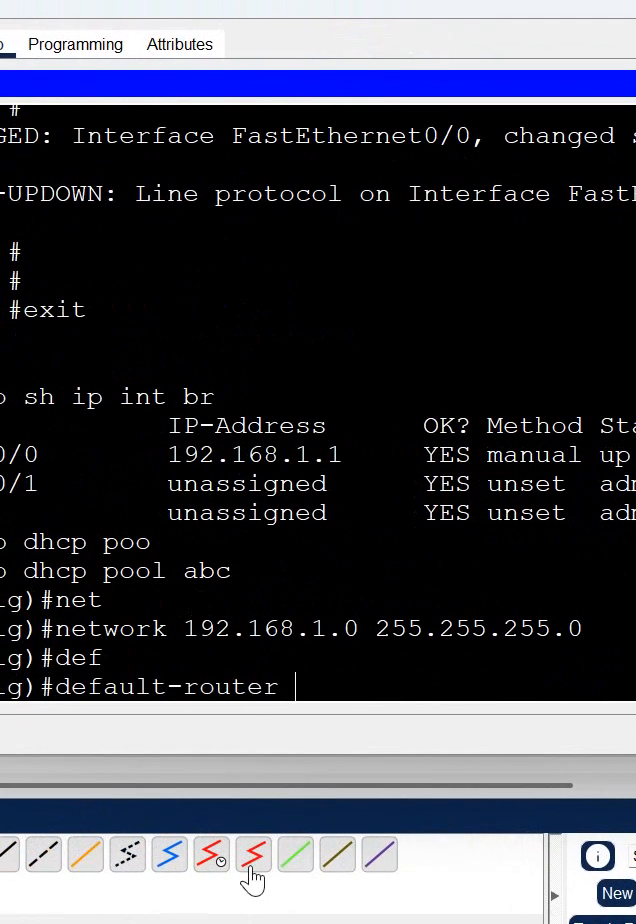
{"action": "type", "text": "1"}
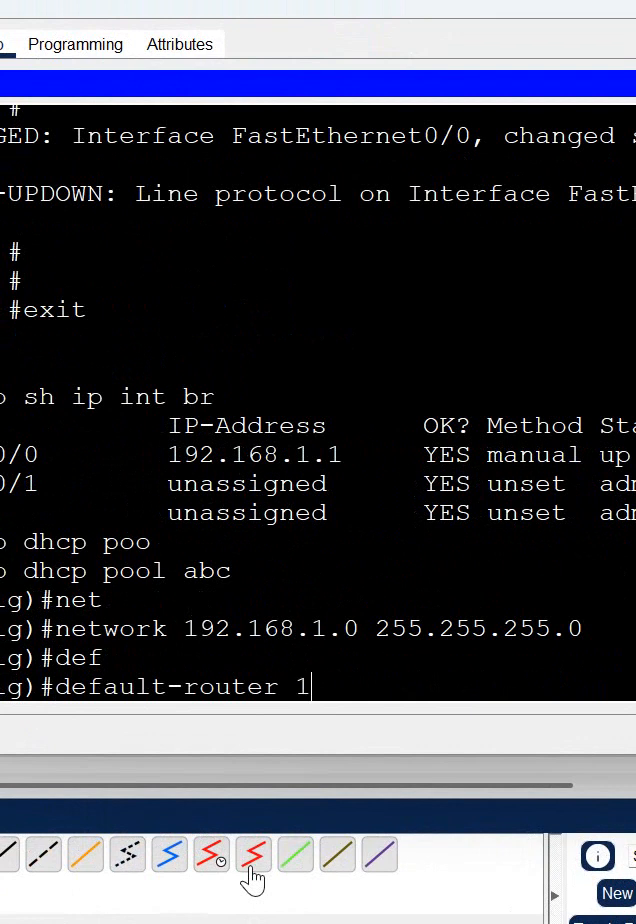
{"action": "type", "text": "192.168.1.1"}
{"action": "type", "text": "exit"}
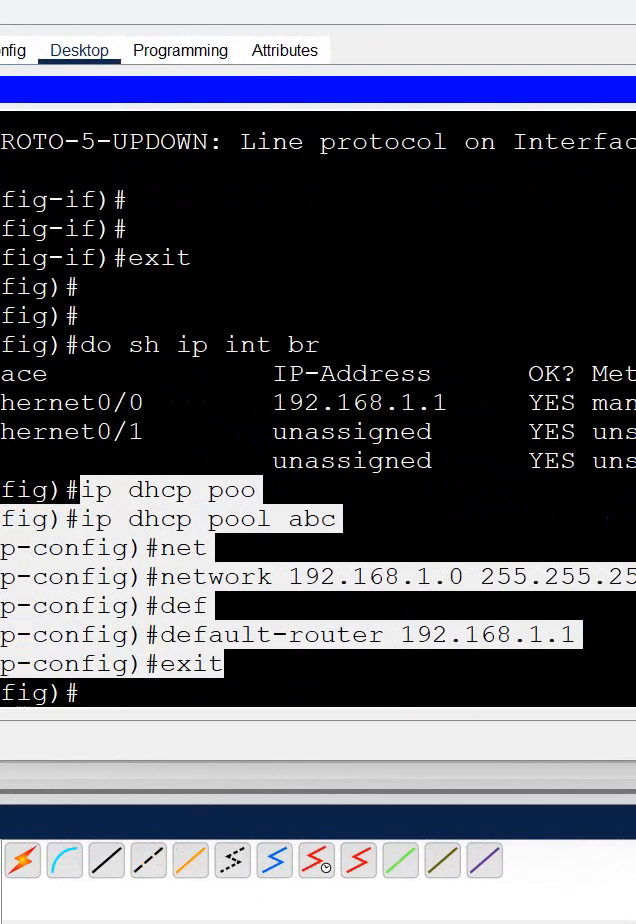
Exclude 192.168.1.1 from R1's DHCP leases using 'ip dhcp excluded-address'.
{"action": "type", "text": "i"}
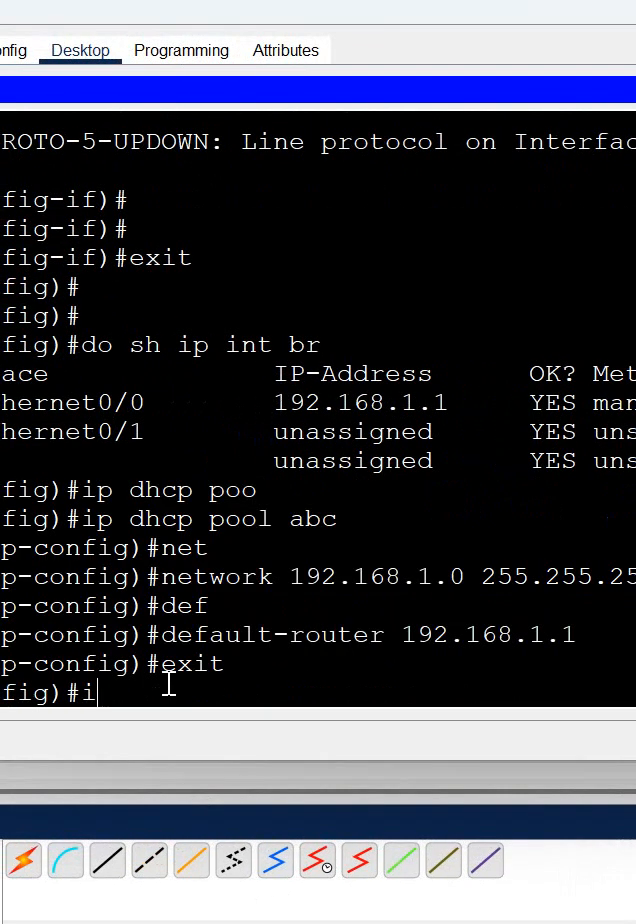
{"action": "type", "text": "p dhcp"}
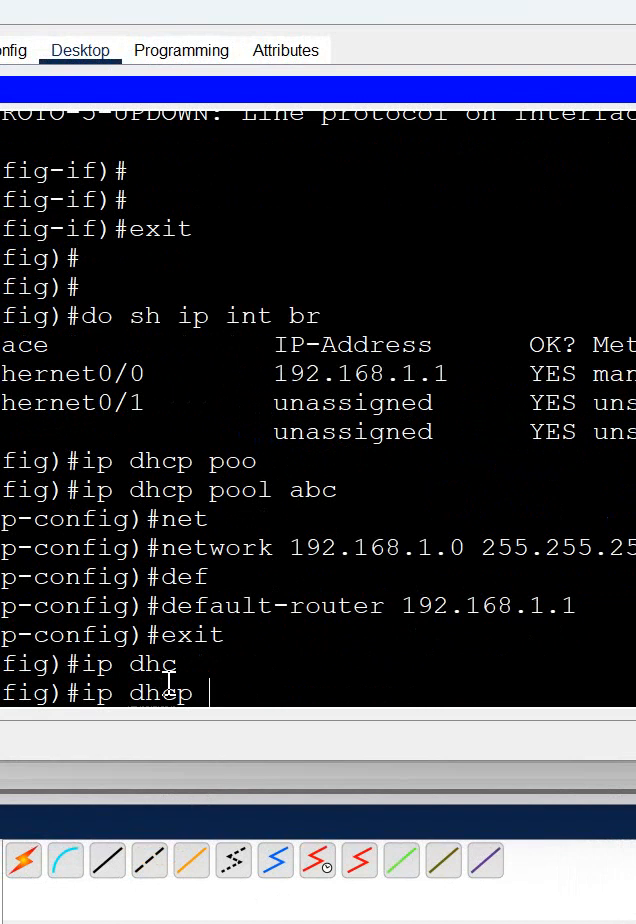
{"action": "type", "text": "excluded-address"}
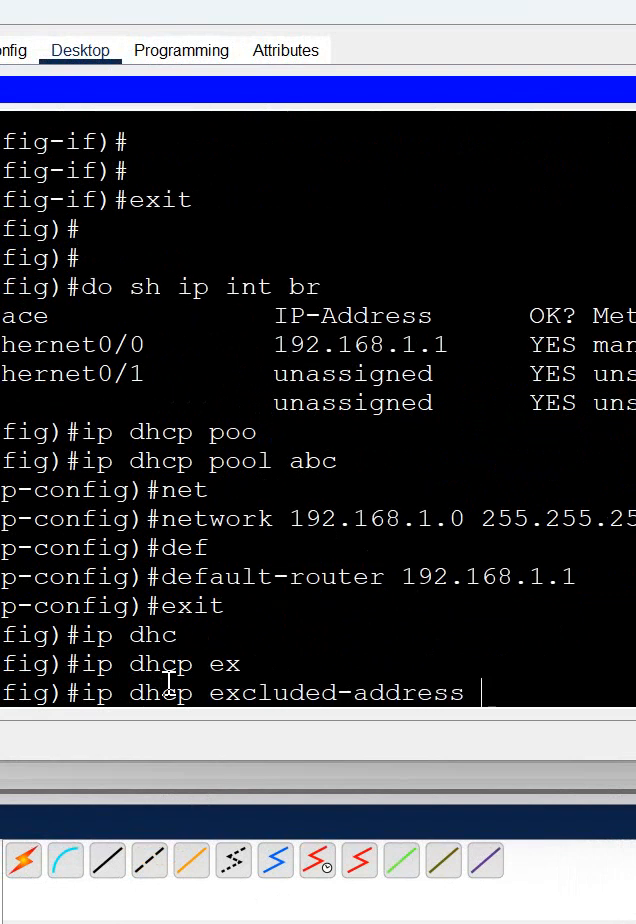
{"action": "type", "text": "192.1"}
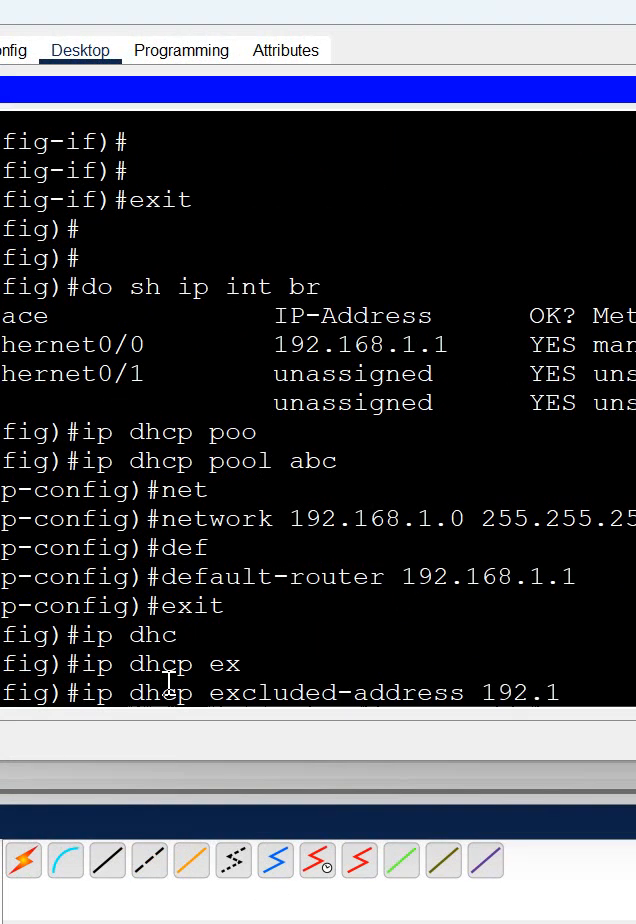
{"action": "type", "text": "68.1.1"}
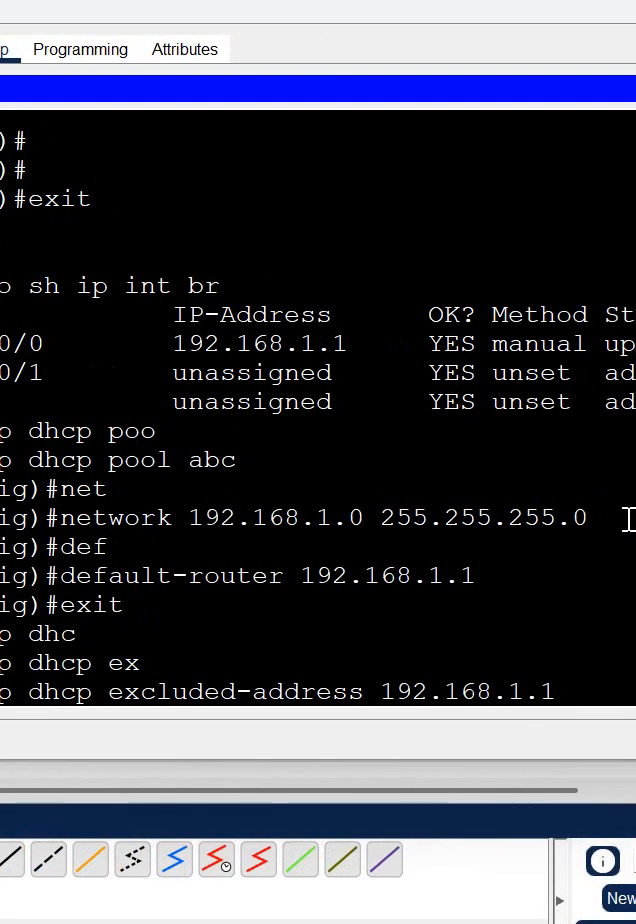
{"action": "scroll", "scroll_direction": "up", "scroll_amount": 3}
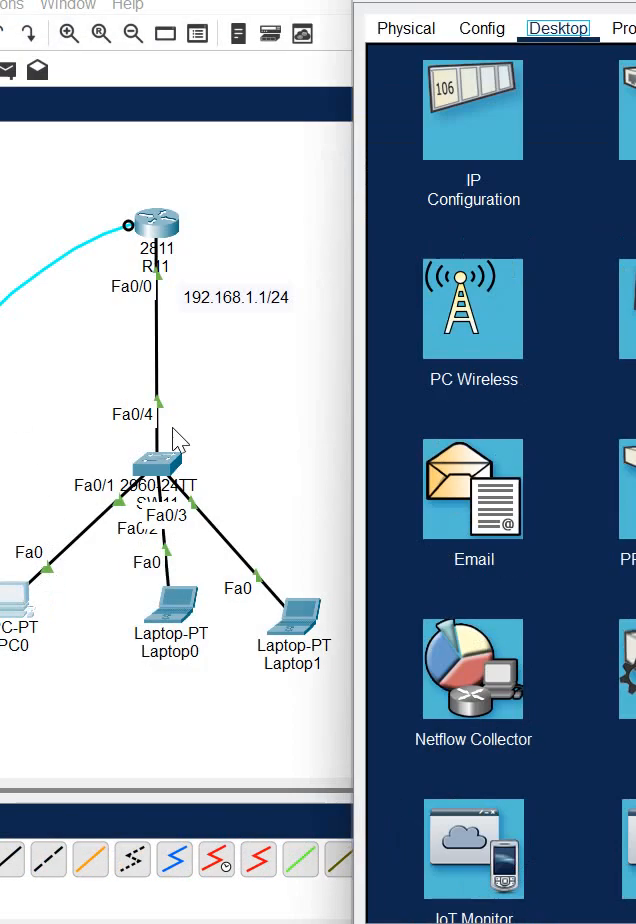
{"action": "left_click", "coordinate": [473, 110]}
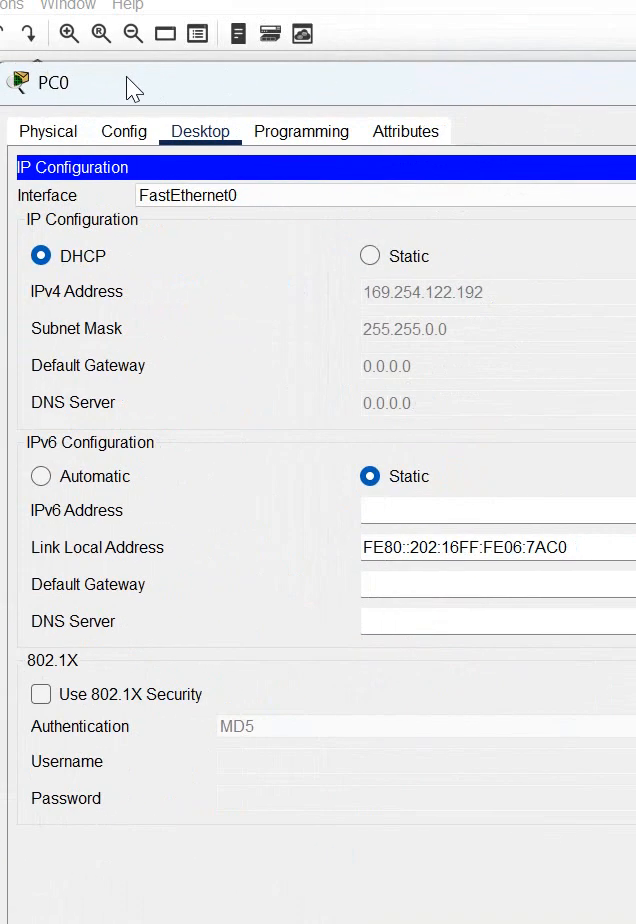
{"action": "left_click", "coordinate": [368, 254]}
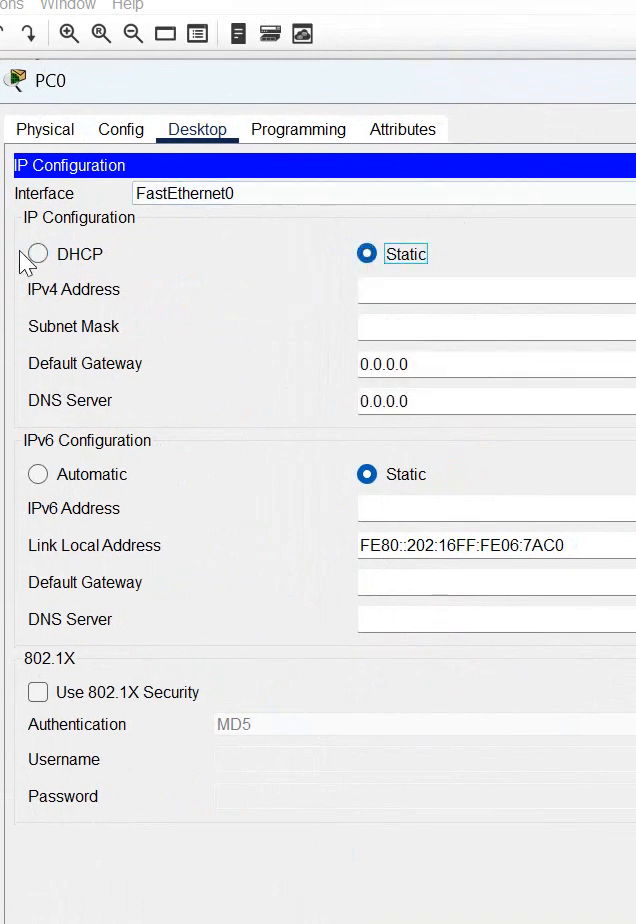
{"action": "left_click", "coordinate": [37, 254]}
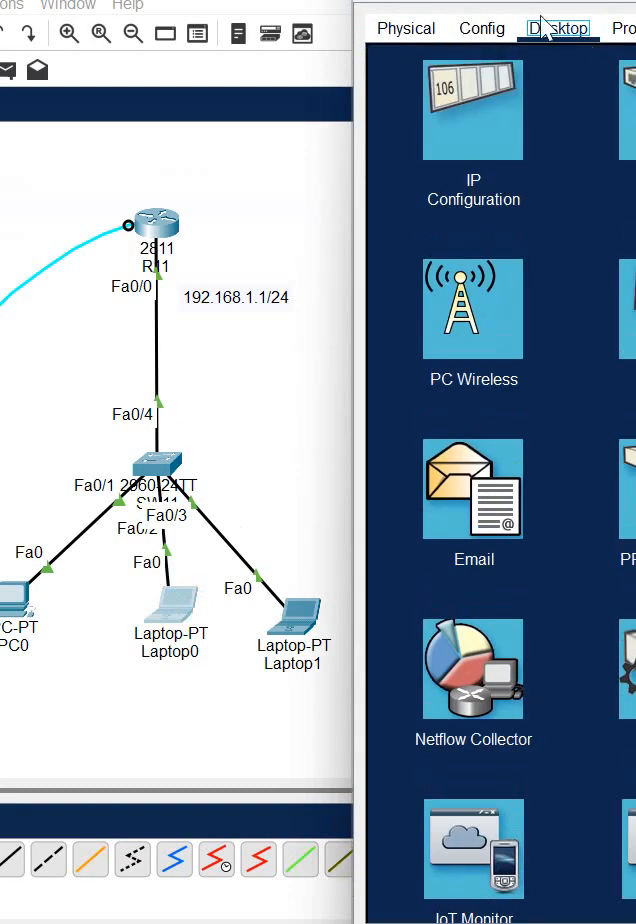
Confirm the host's DHCP lease of 192.168.1.3 with gateway 192.168.1.1 in IP Configuration.
{"action": "left_click", "coordinate": [473, 110]}
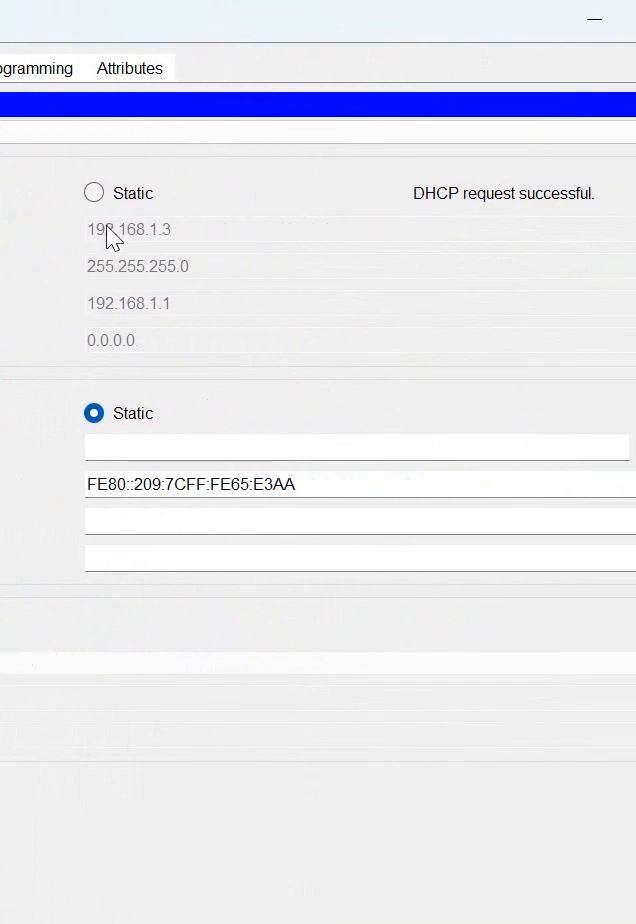
{"action": "mouse_move", "coordinate": [260, 253]}
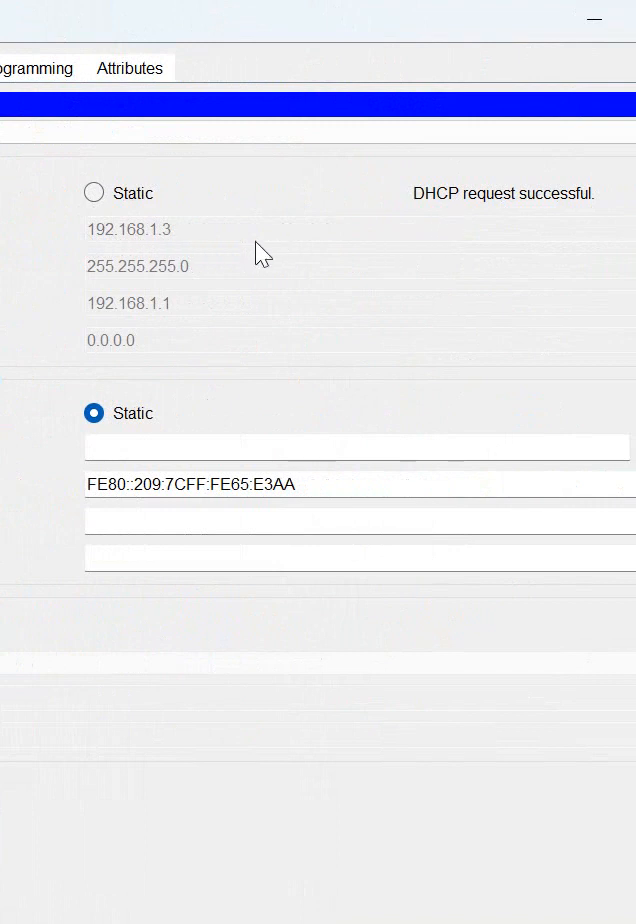
{"action": "mouse_move", "coordinate": [262, 252]}
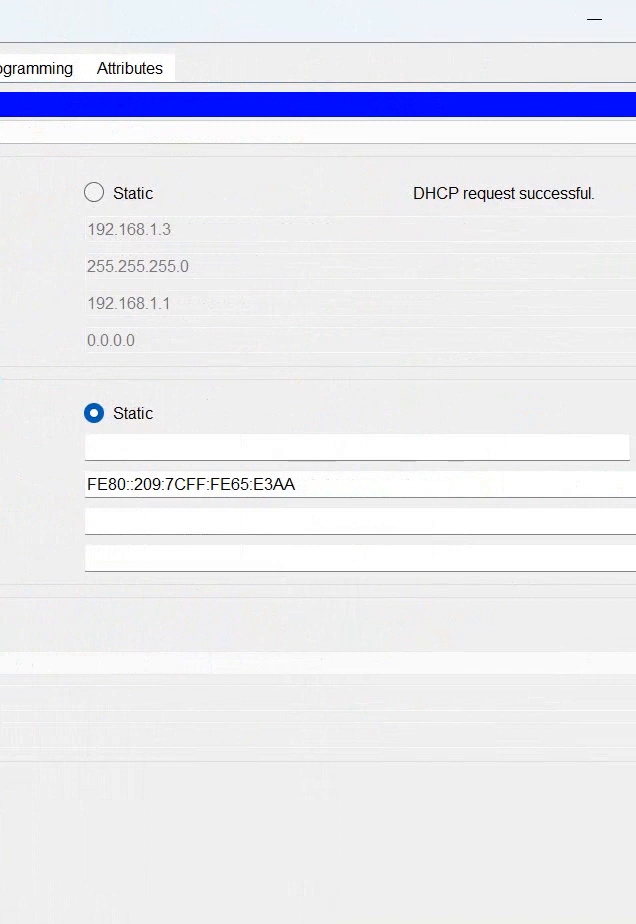